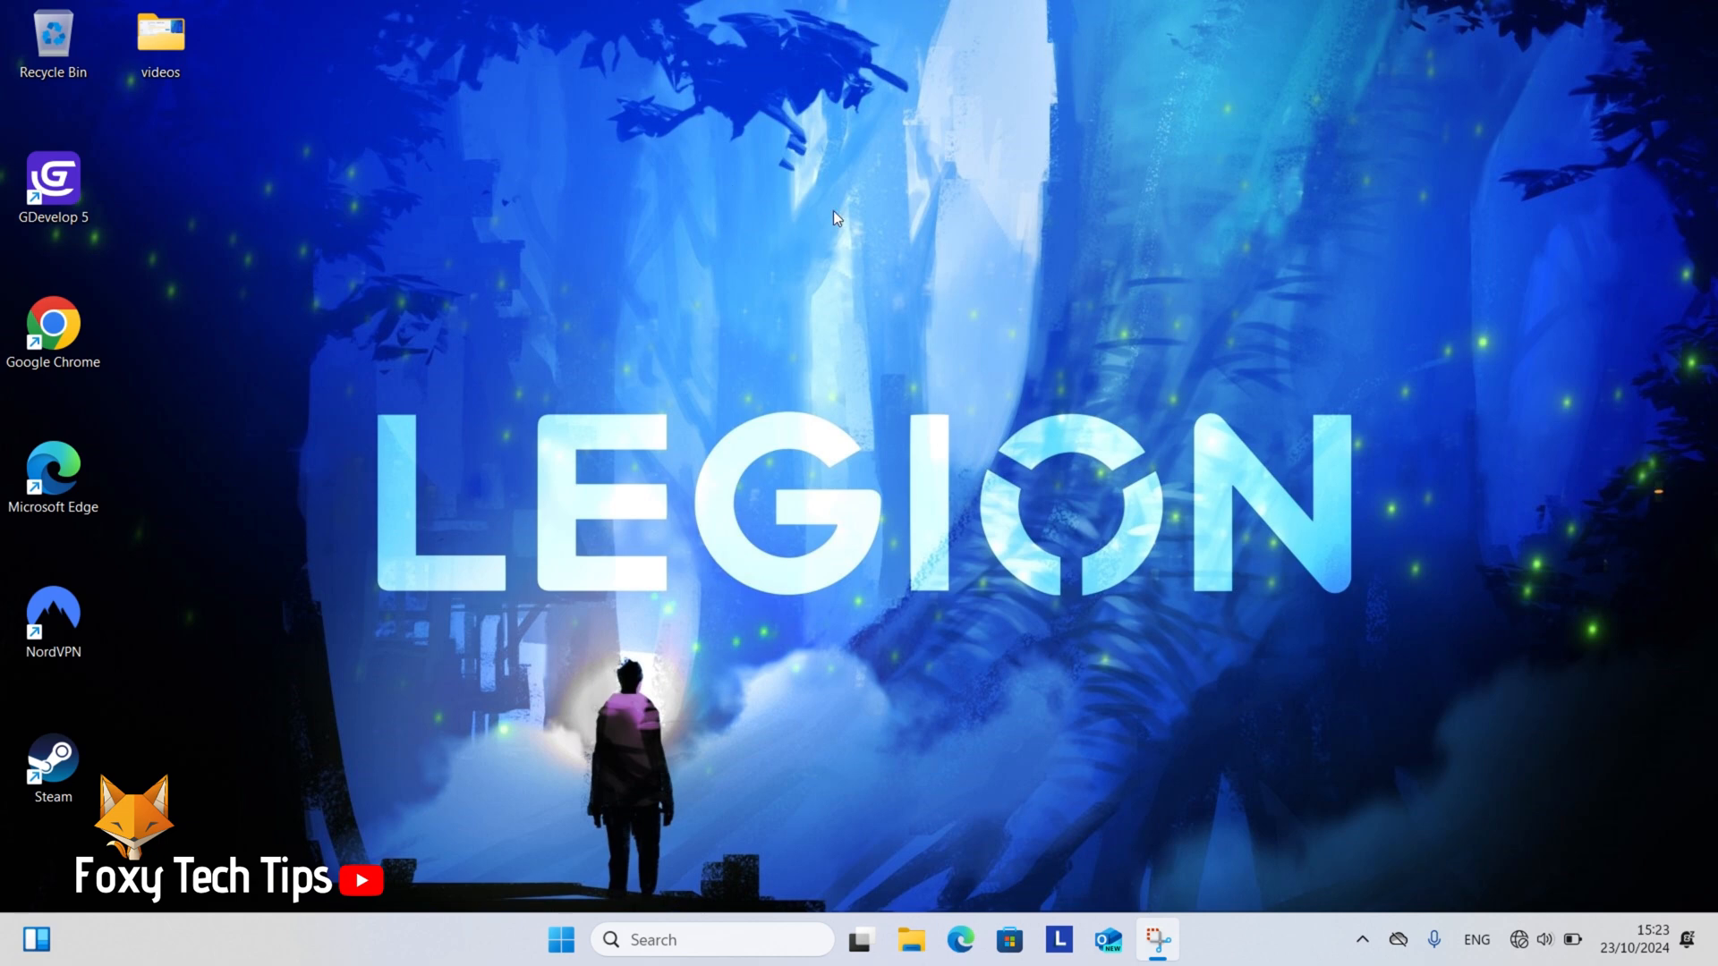
pyautogui.moveTo(707, 430)
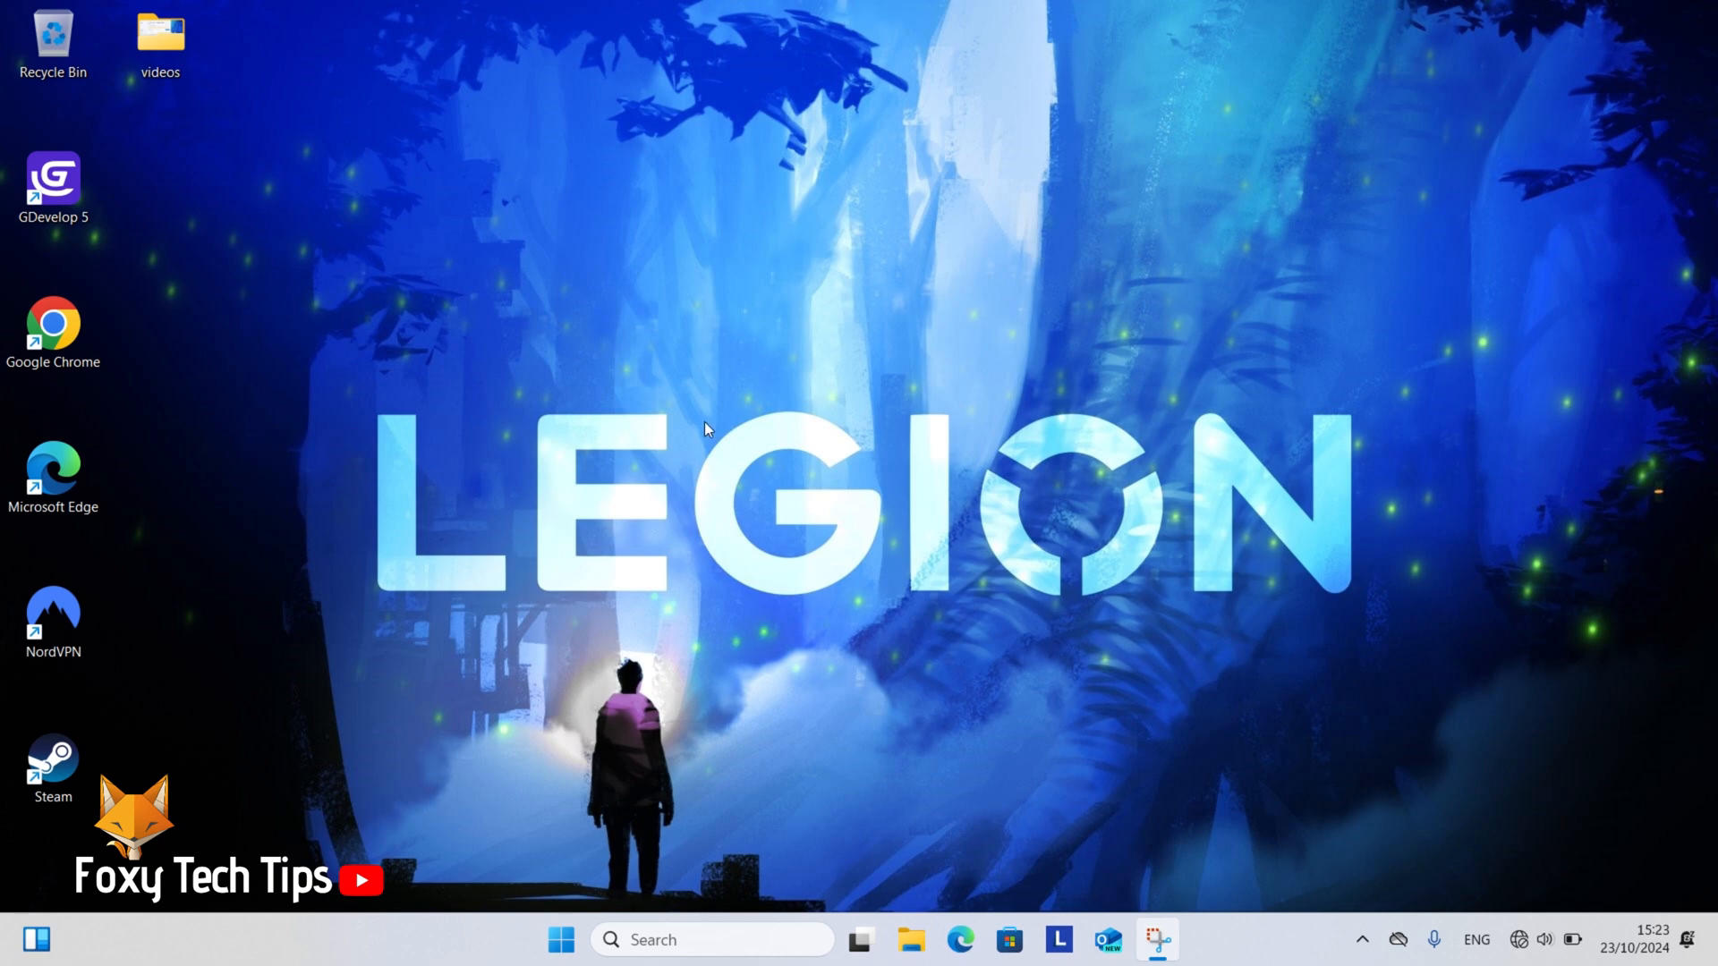
pyautogui.moveTo(656, 929)
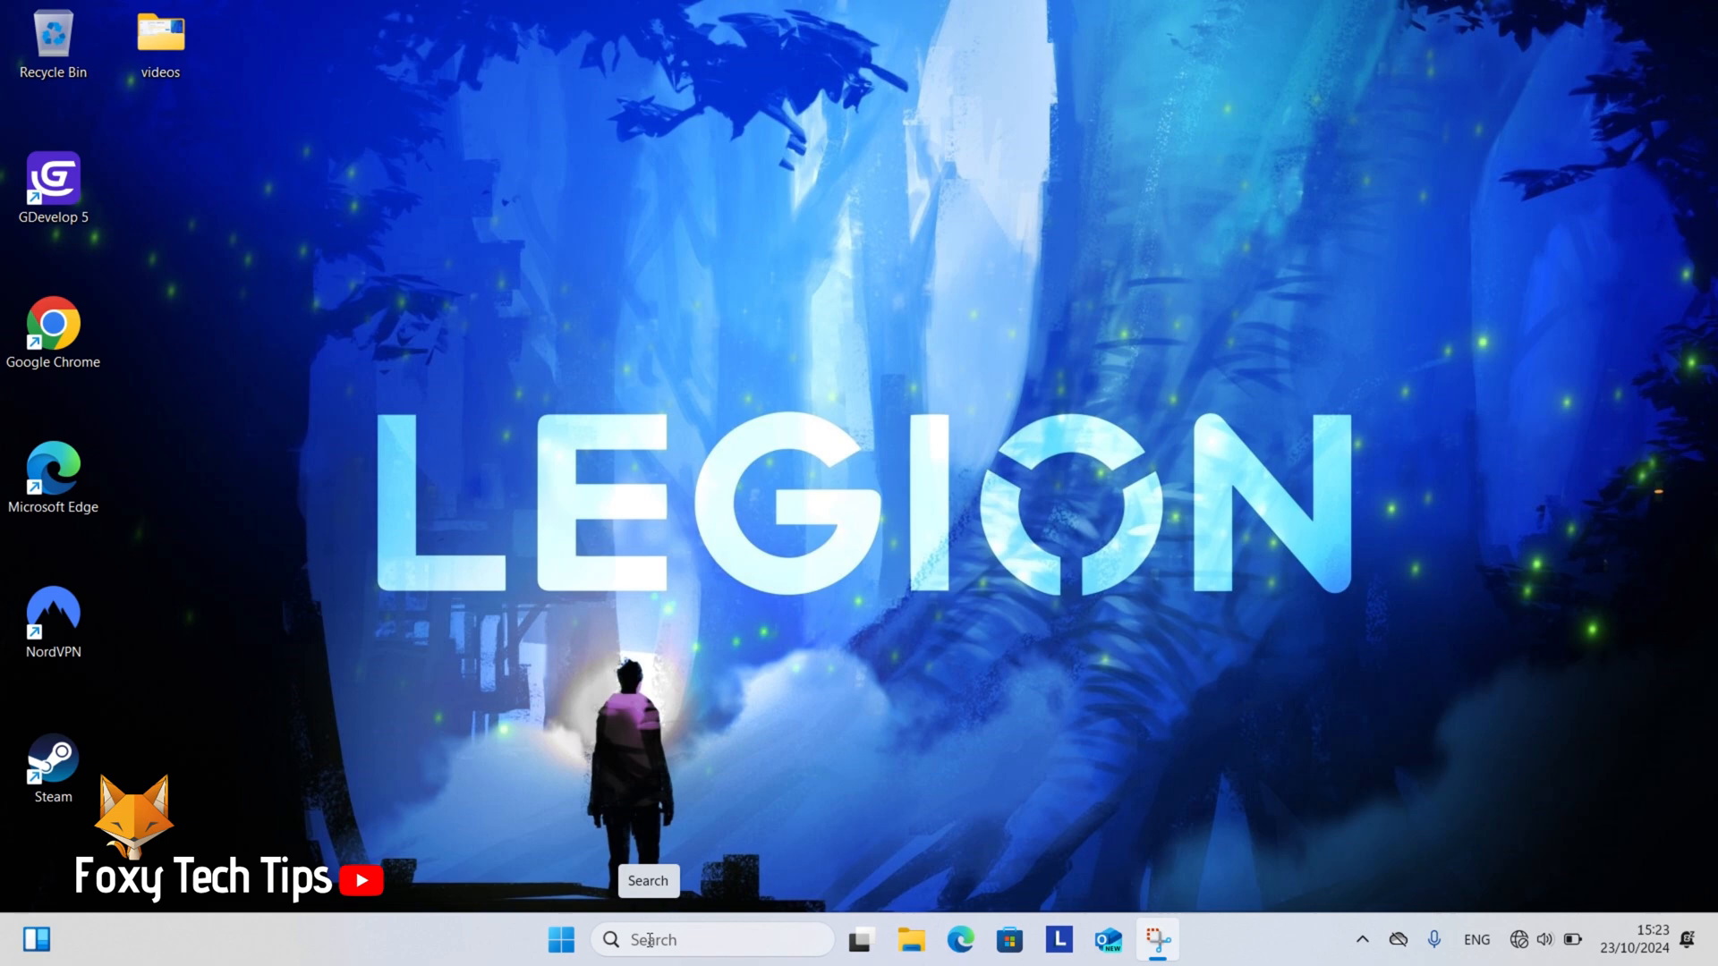
# Launch the Settings app from taskbar search using the query 'settings'.
pyautogui.write('settings')
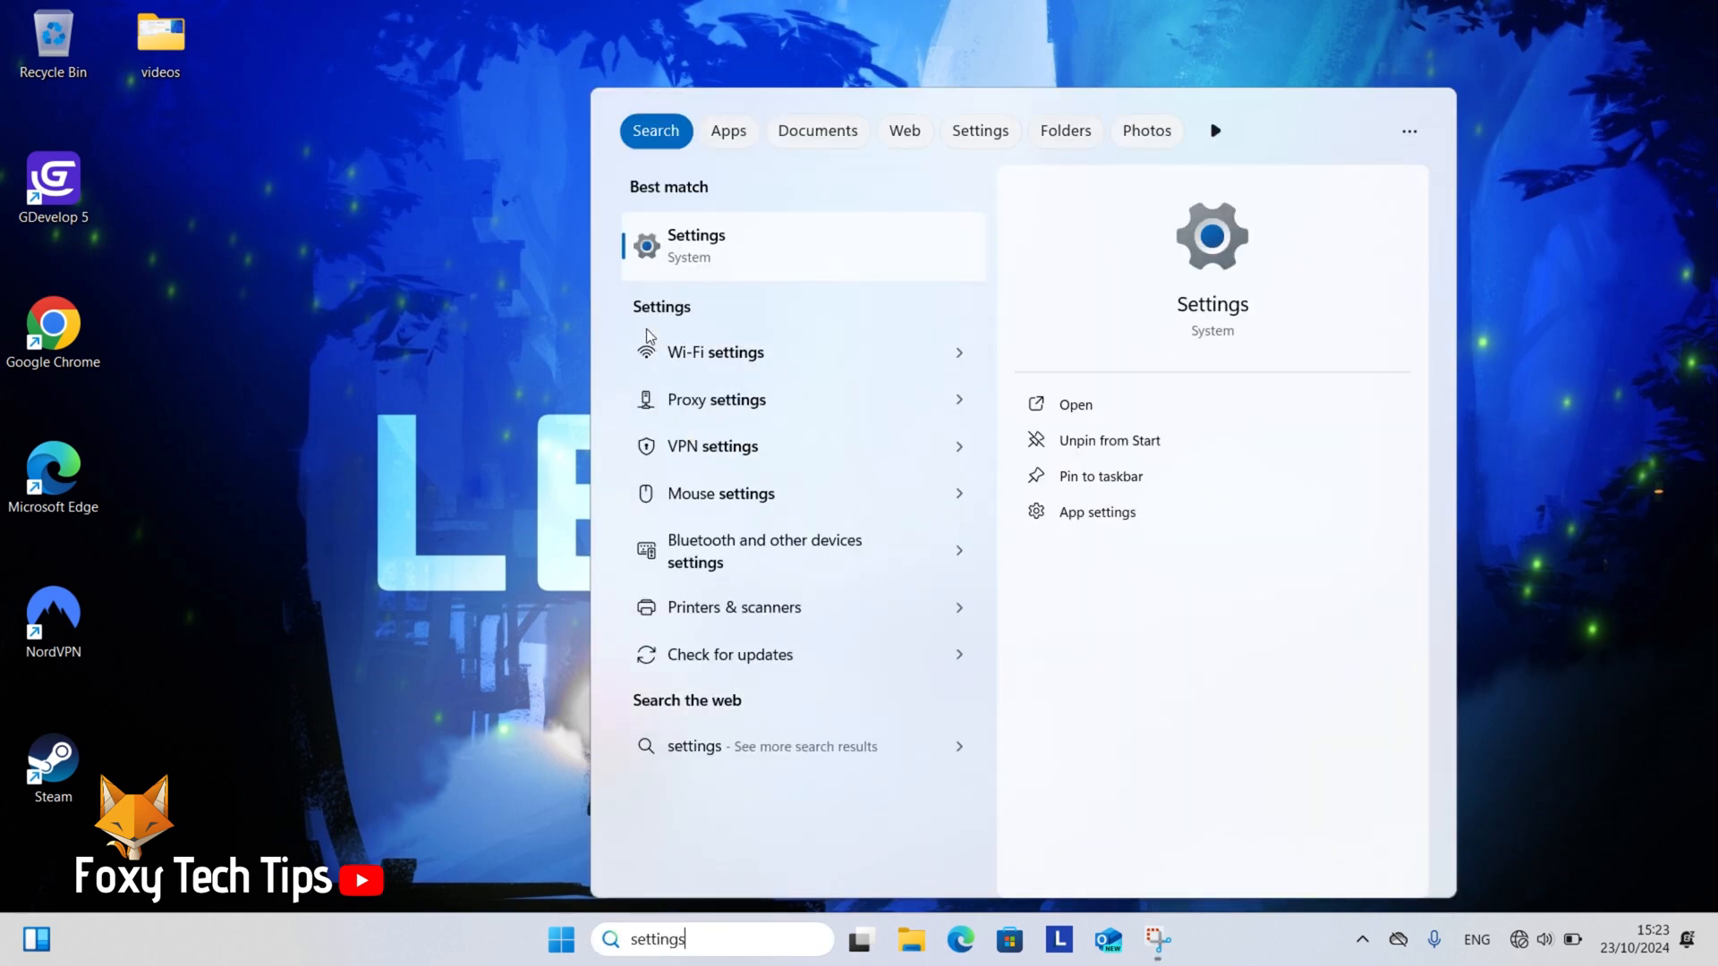
pyautogui.click(696, 245)
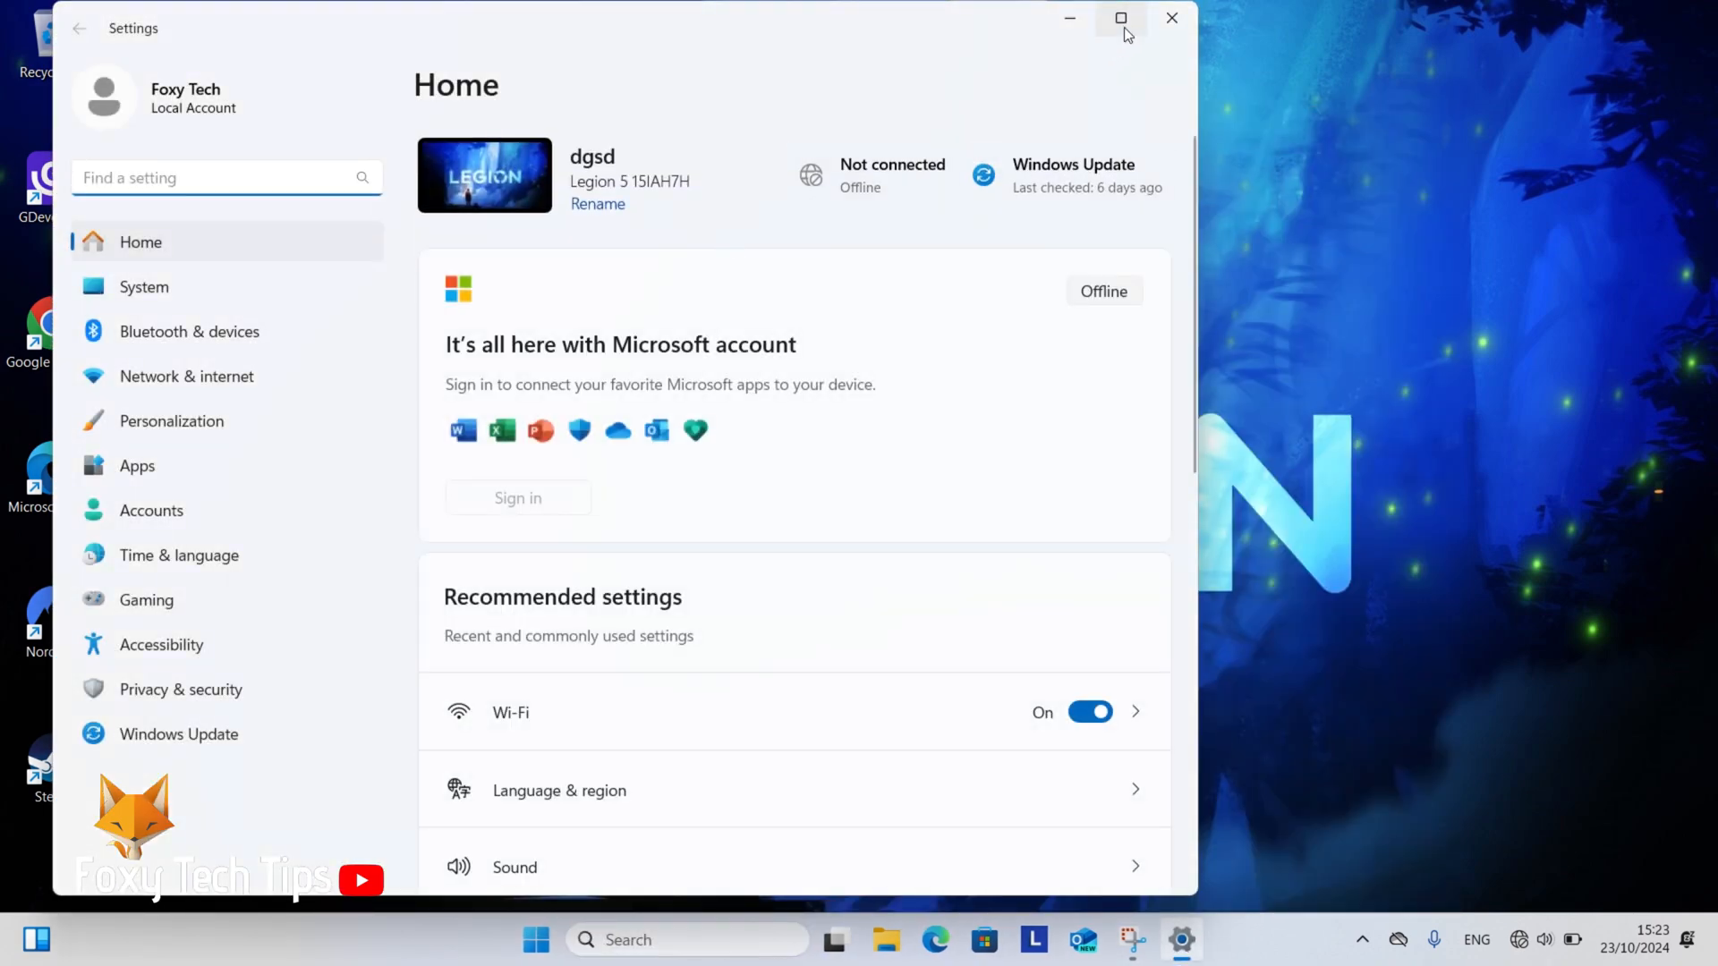
# Maximize Settings and go to the Network & internet section.
pyautogui.click(1120, 18)
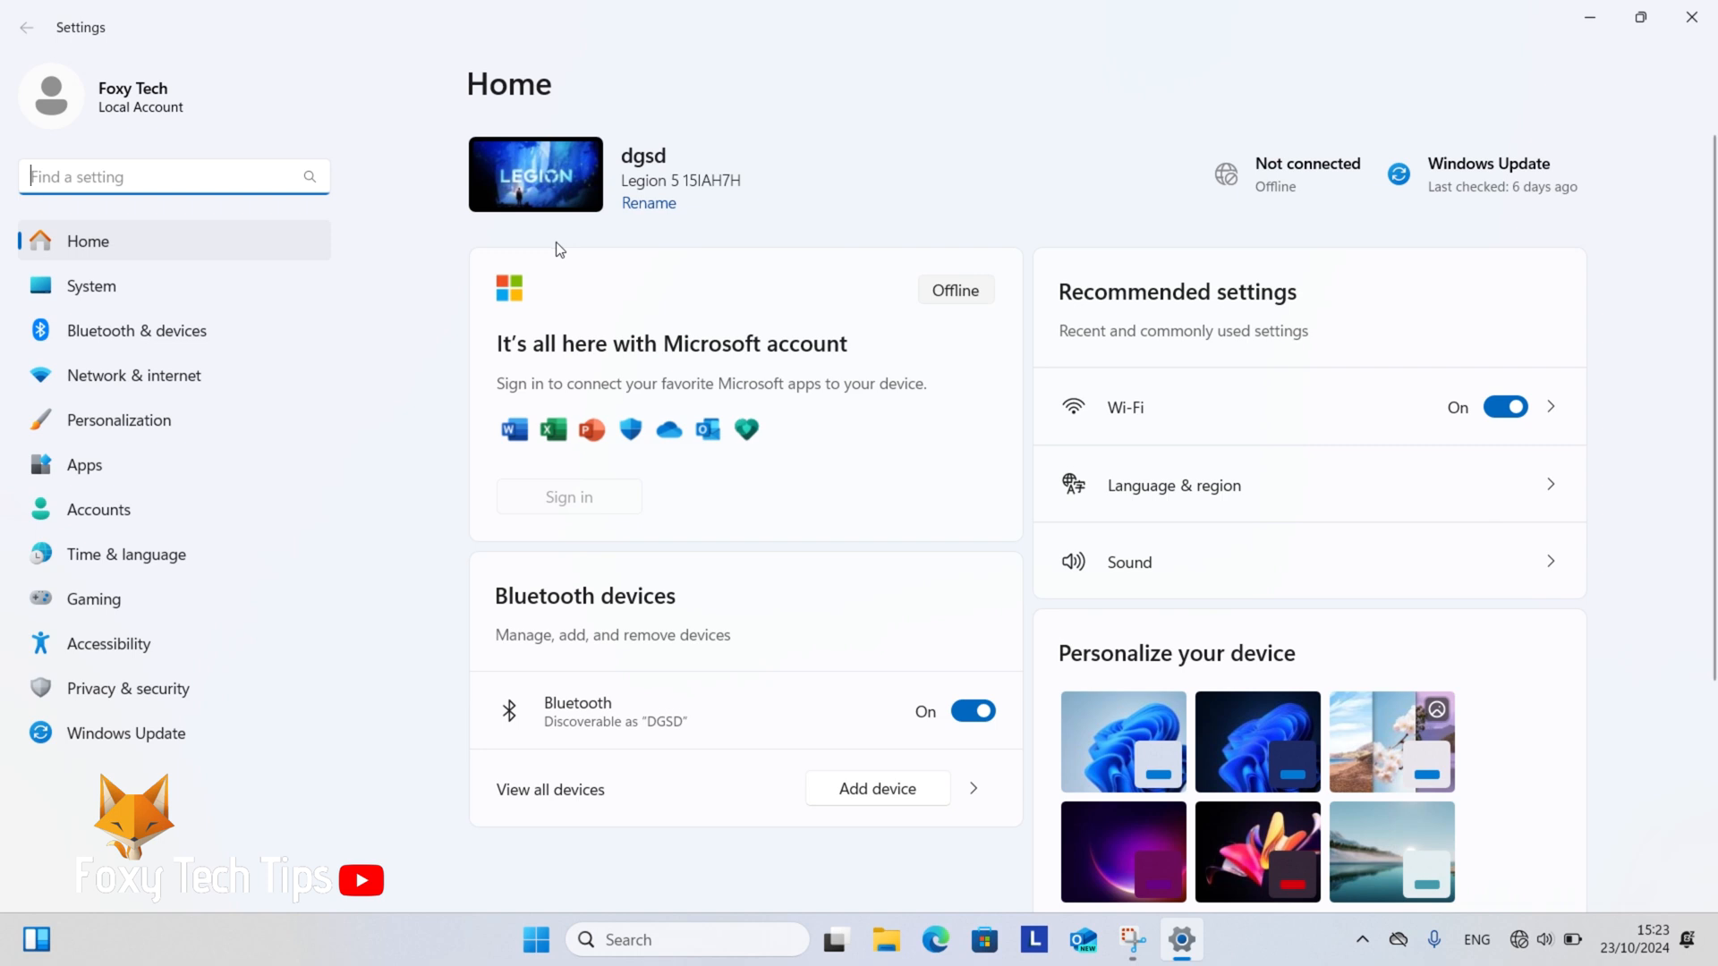
pyautogui.moveTo(398, 254)
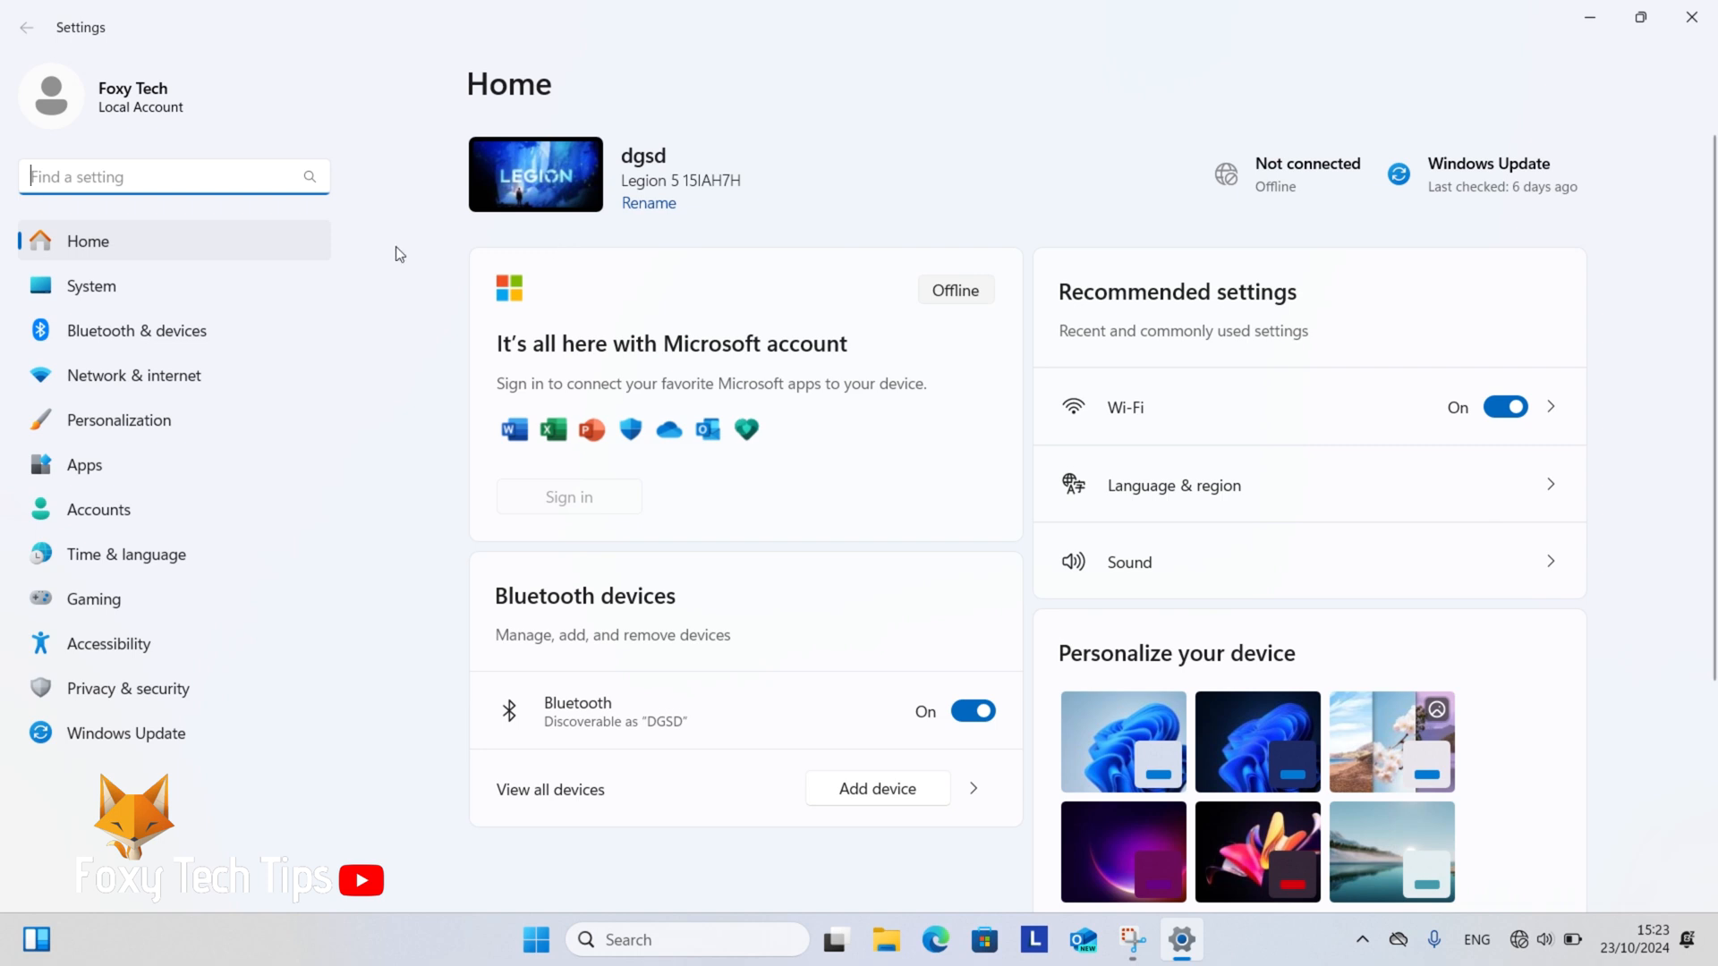
pyautogui.moveTo(134, 375)
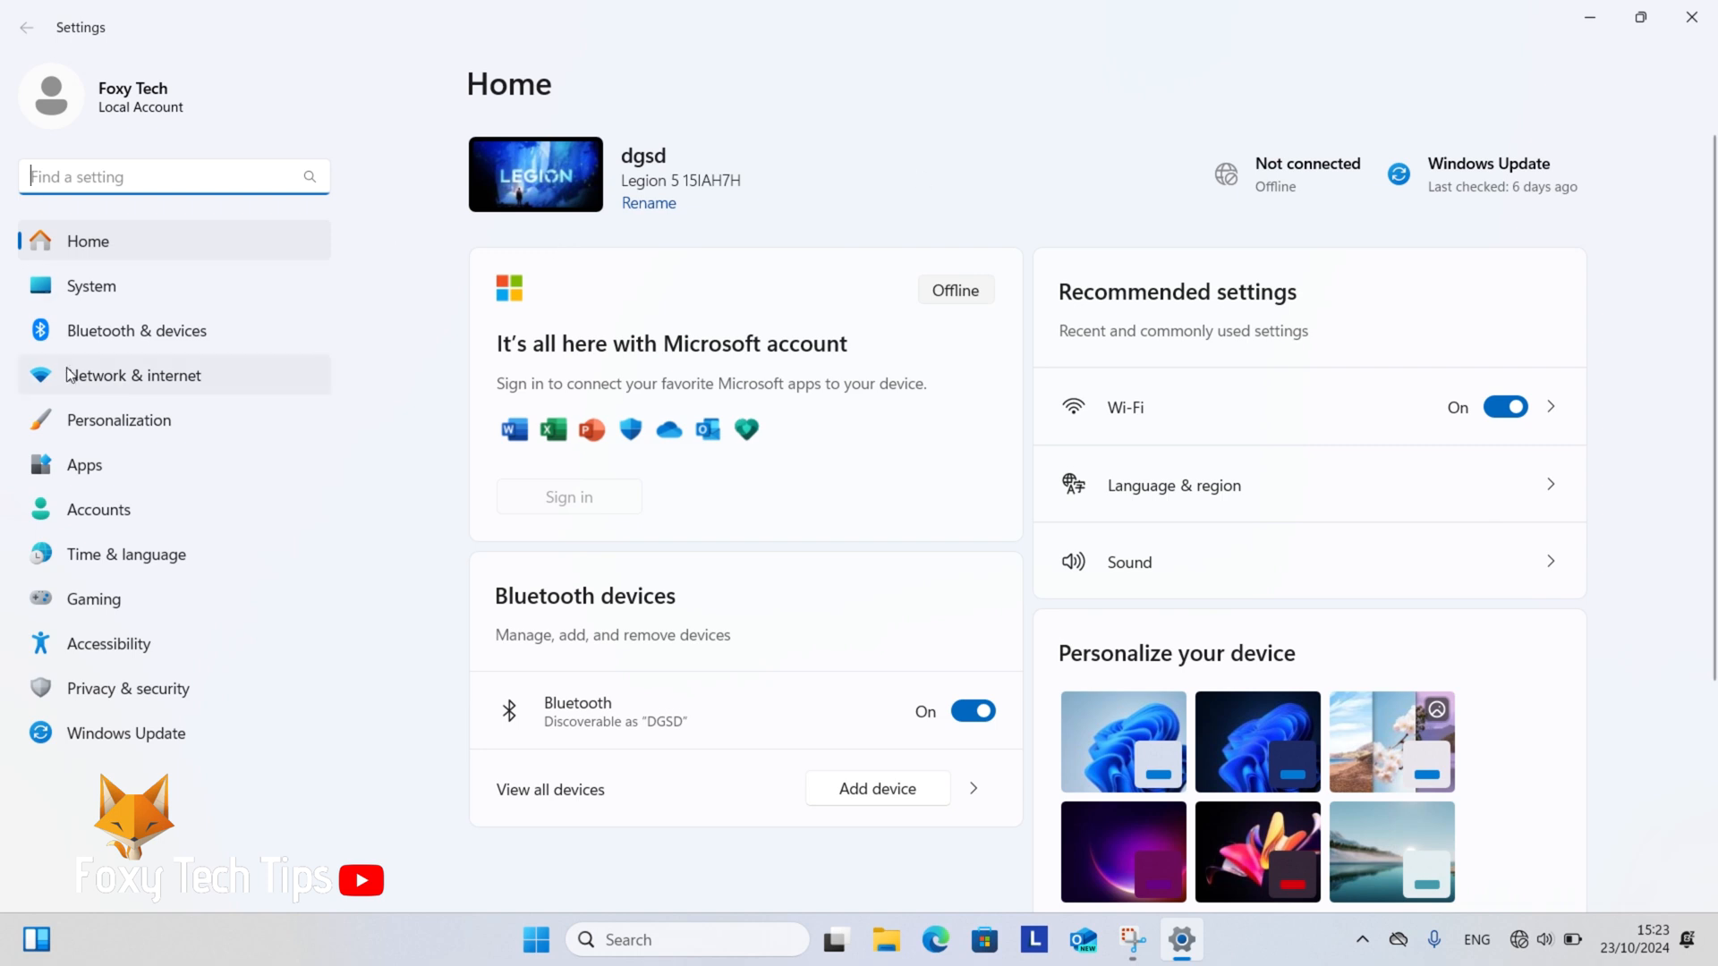
pyautogui.moveTo(87, 379)
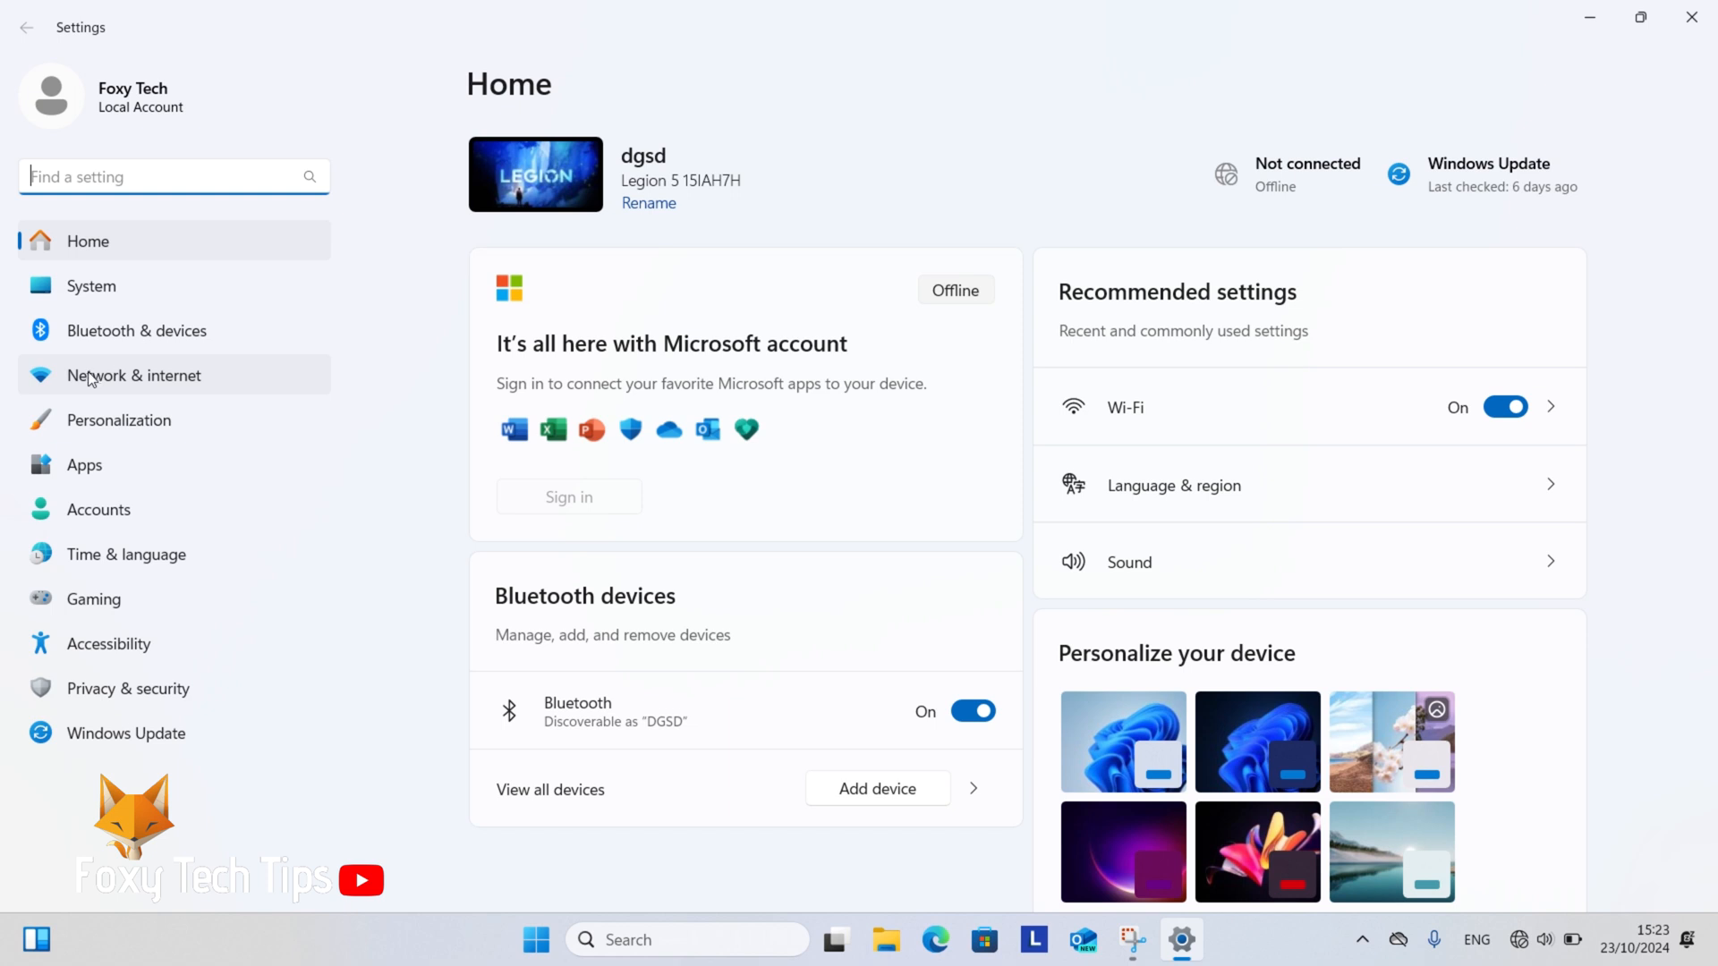
pyautogui.click(134, 374)
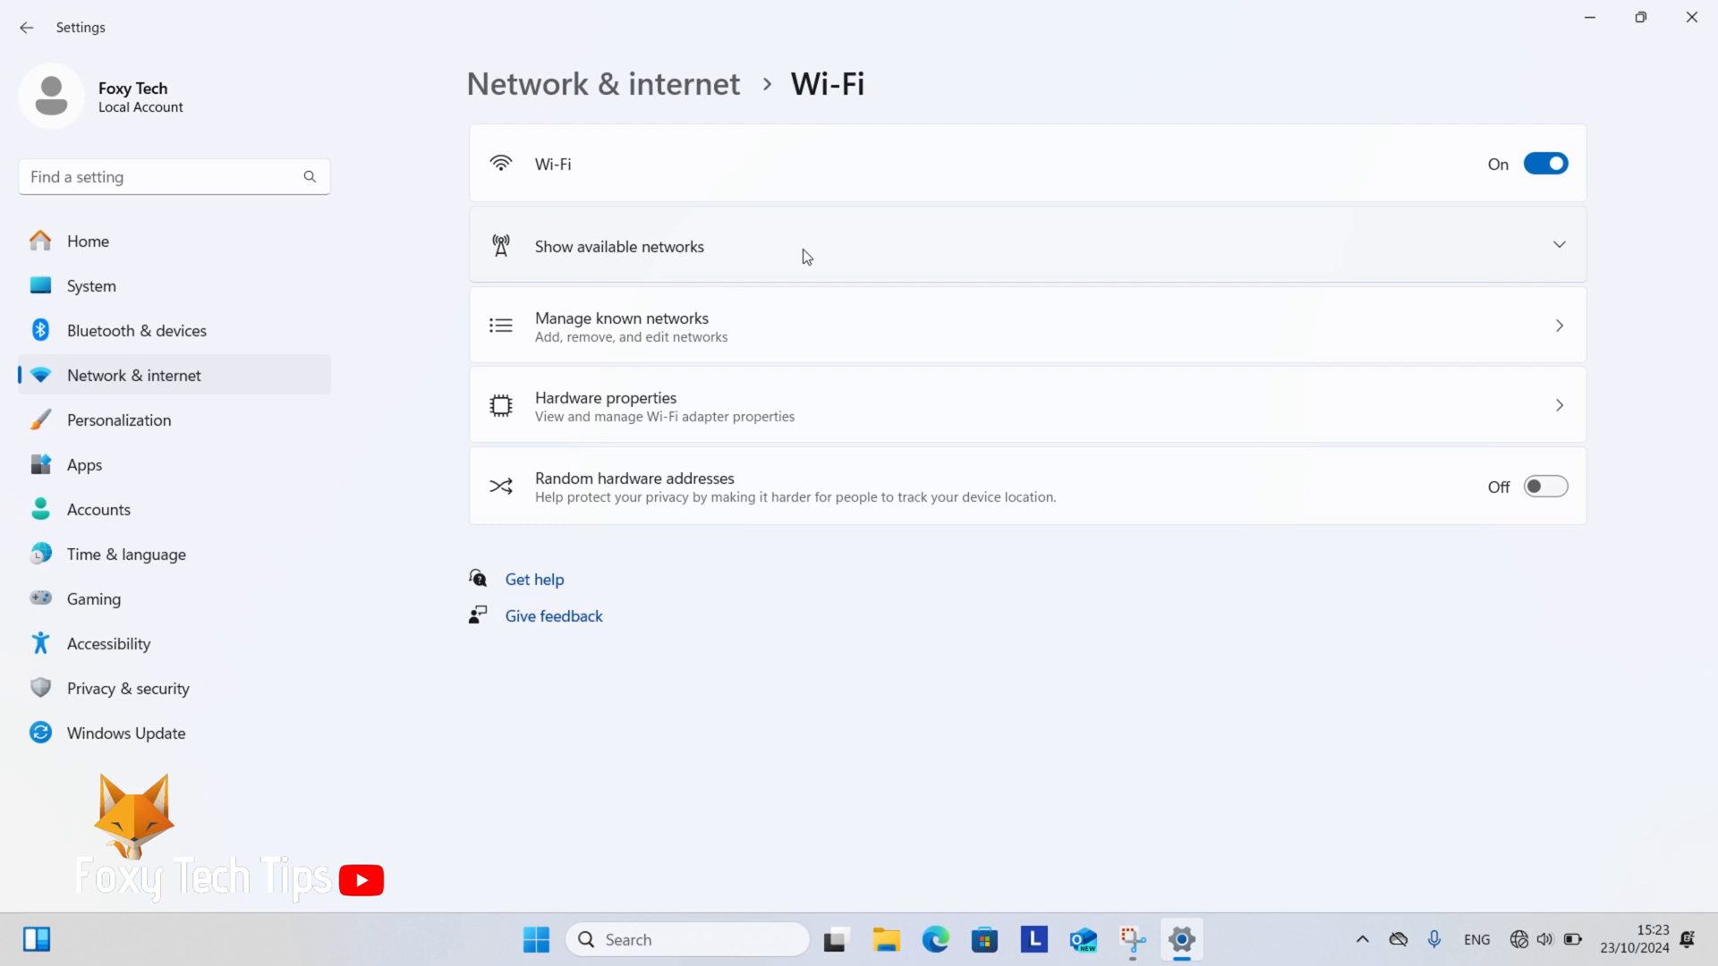
# Show available Wi-Fi networks and select NTGR_028A to reveal its connect options.
pyautogui.click(620, 247)
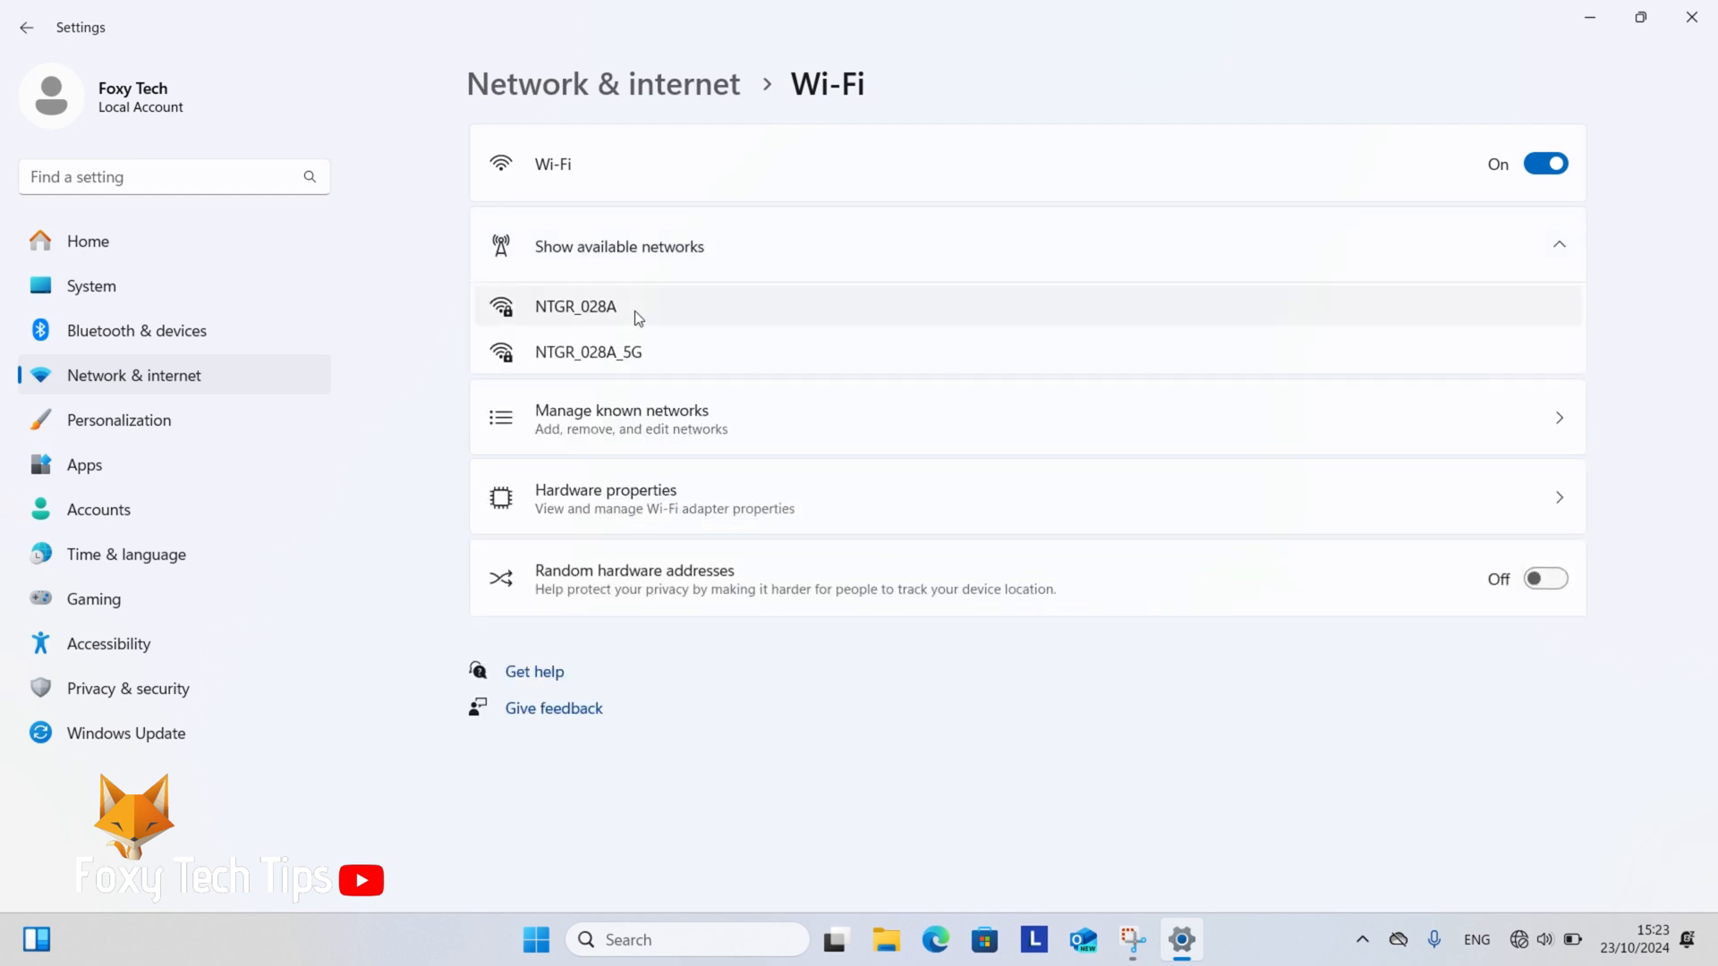
pyautogui.click(574, 306)
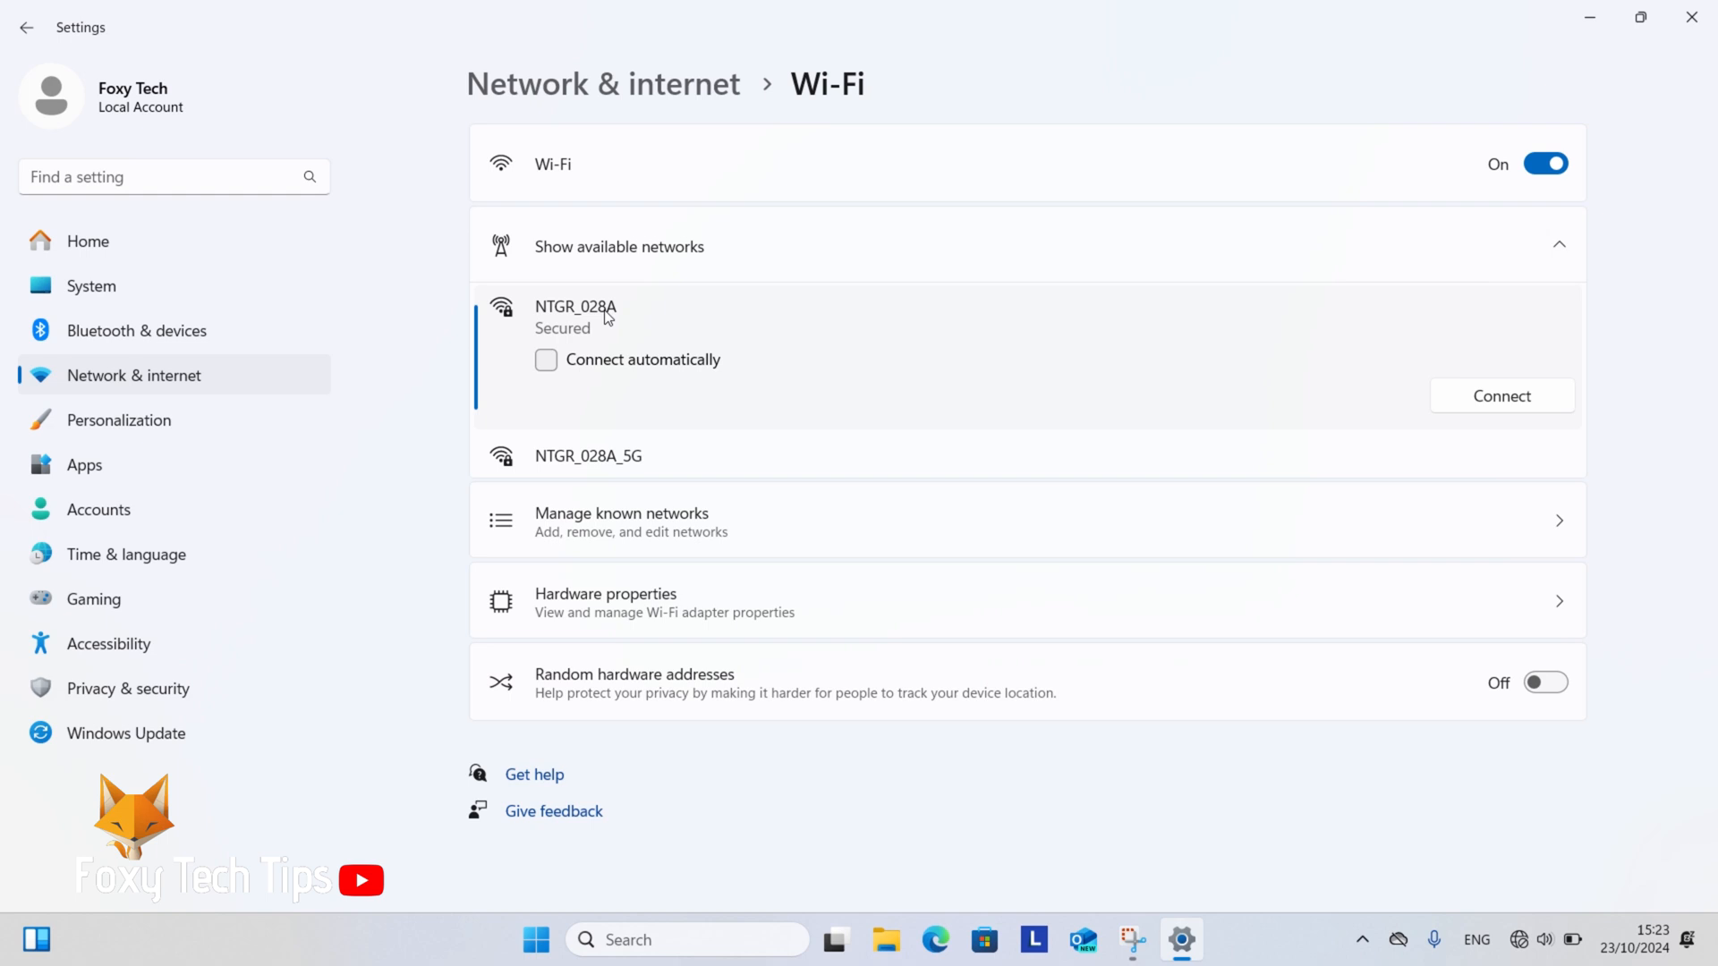
# Connect to NTGR_028A with Connect automatically enabled.
pyautogui.click(546, 359)
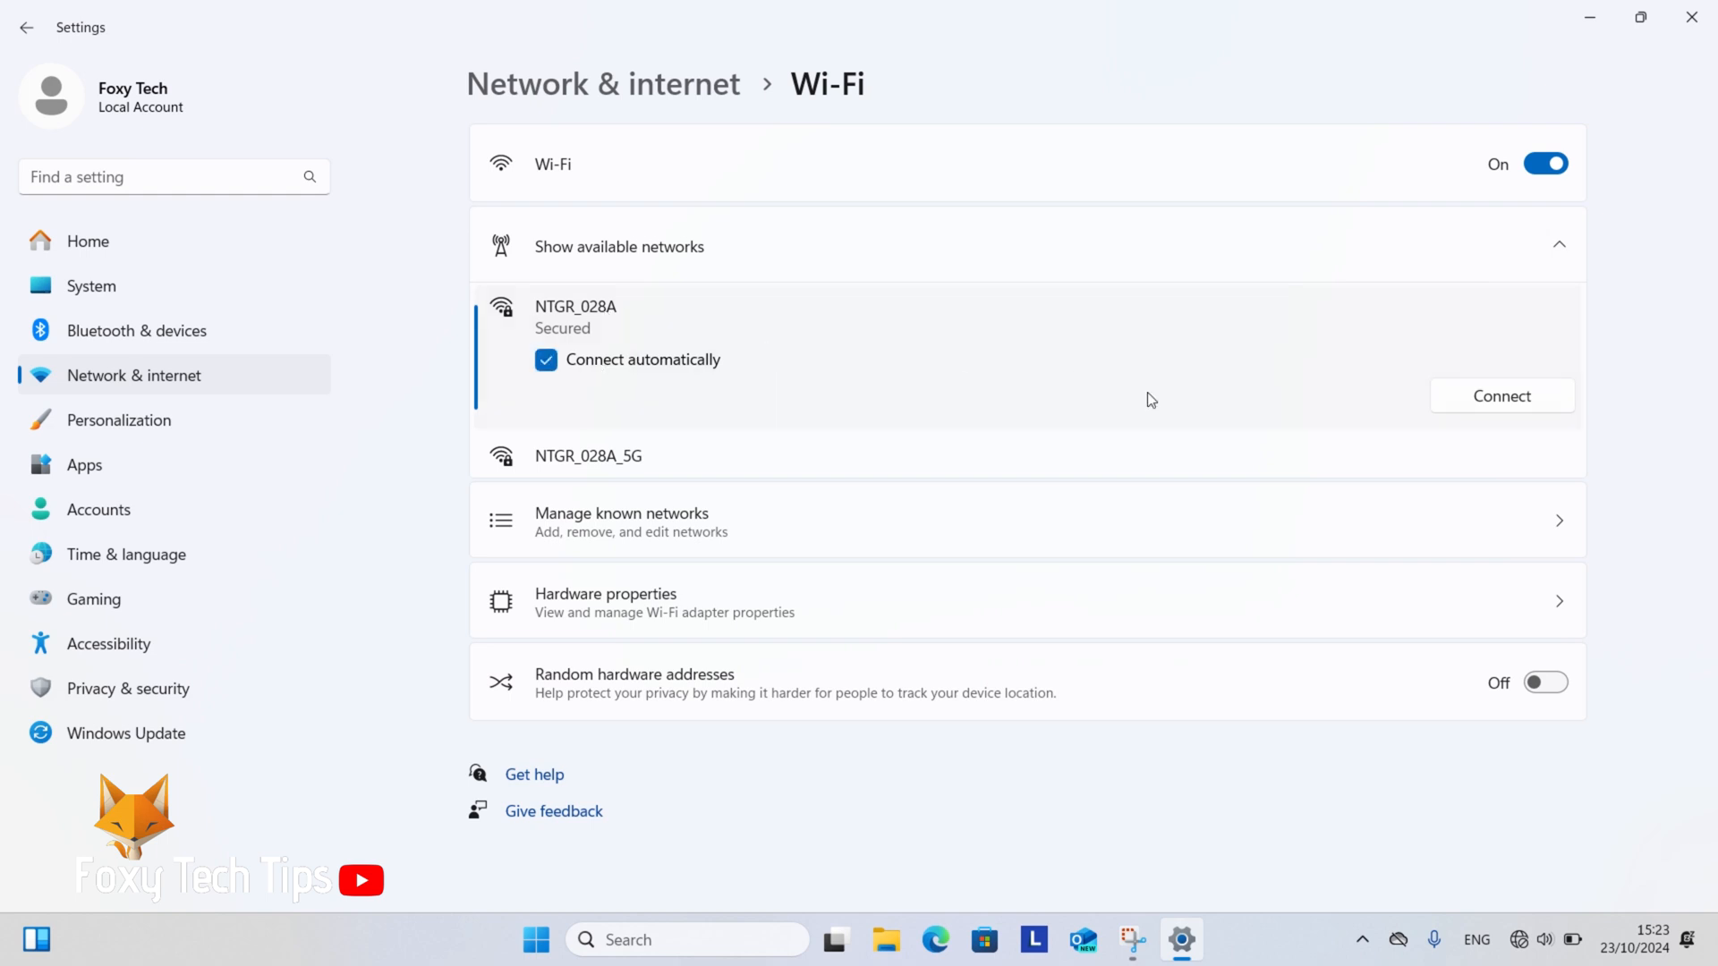
pyautogui.click(1502, 396)
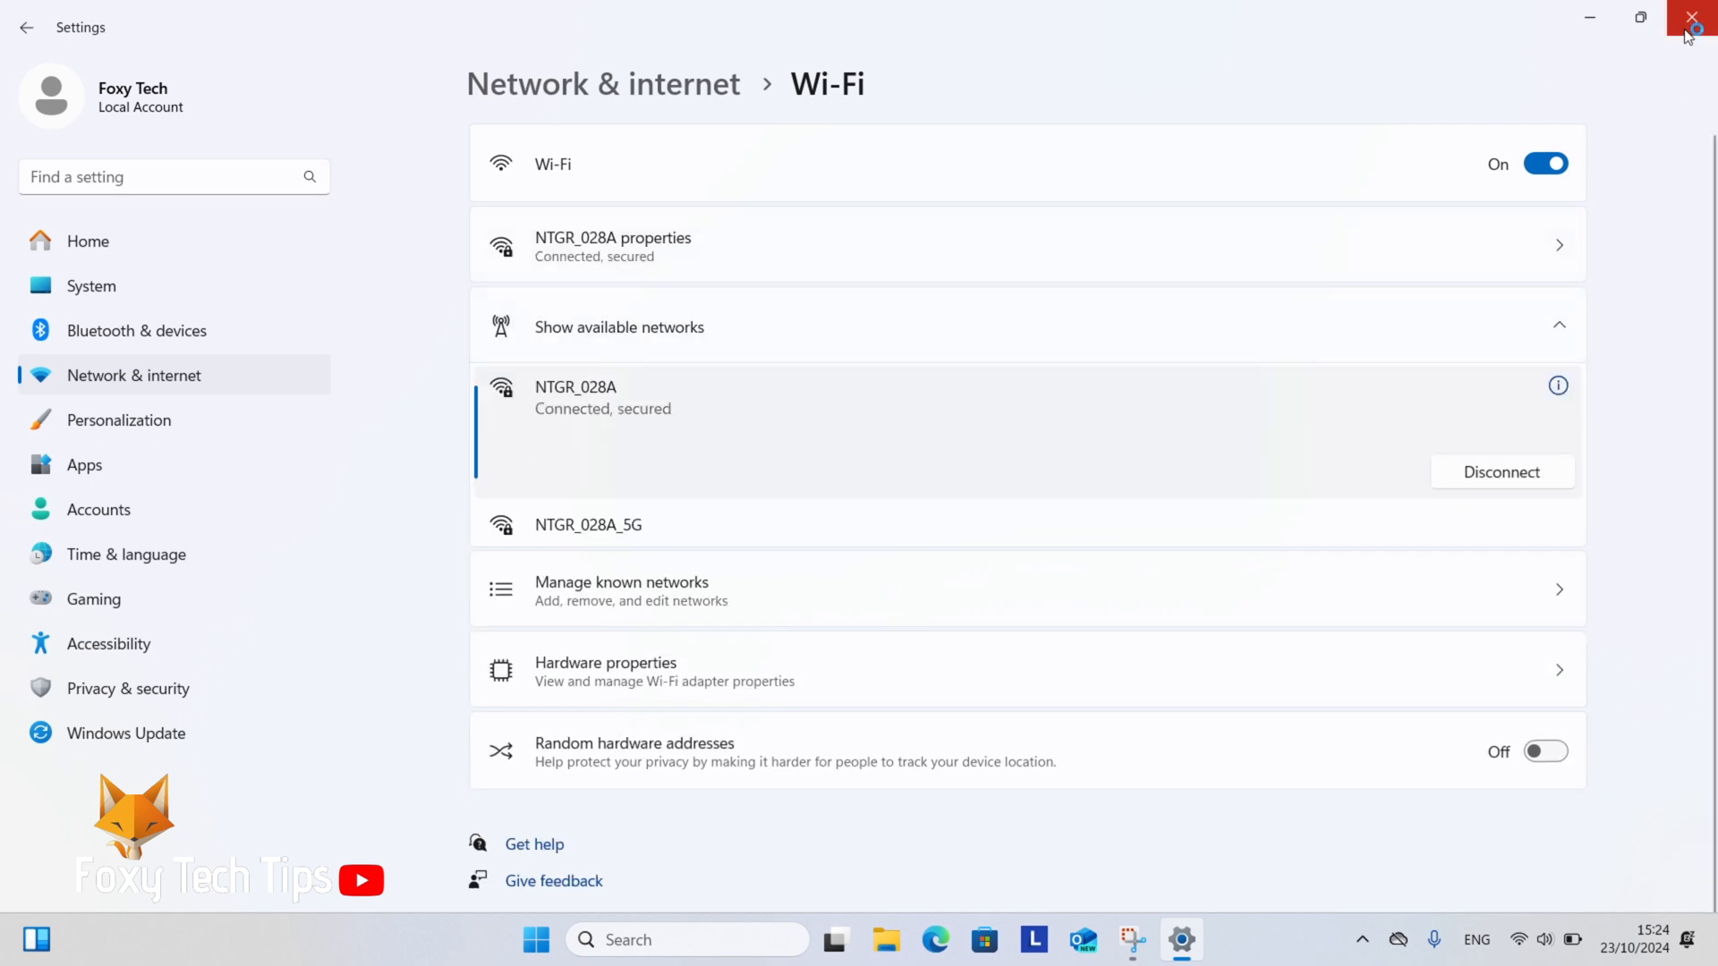
# Close Settings and check Wi-Fi status in the taskbar Quick Settings panel.
pyautogui.click(1691, 20)
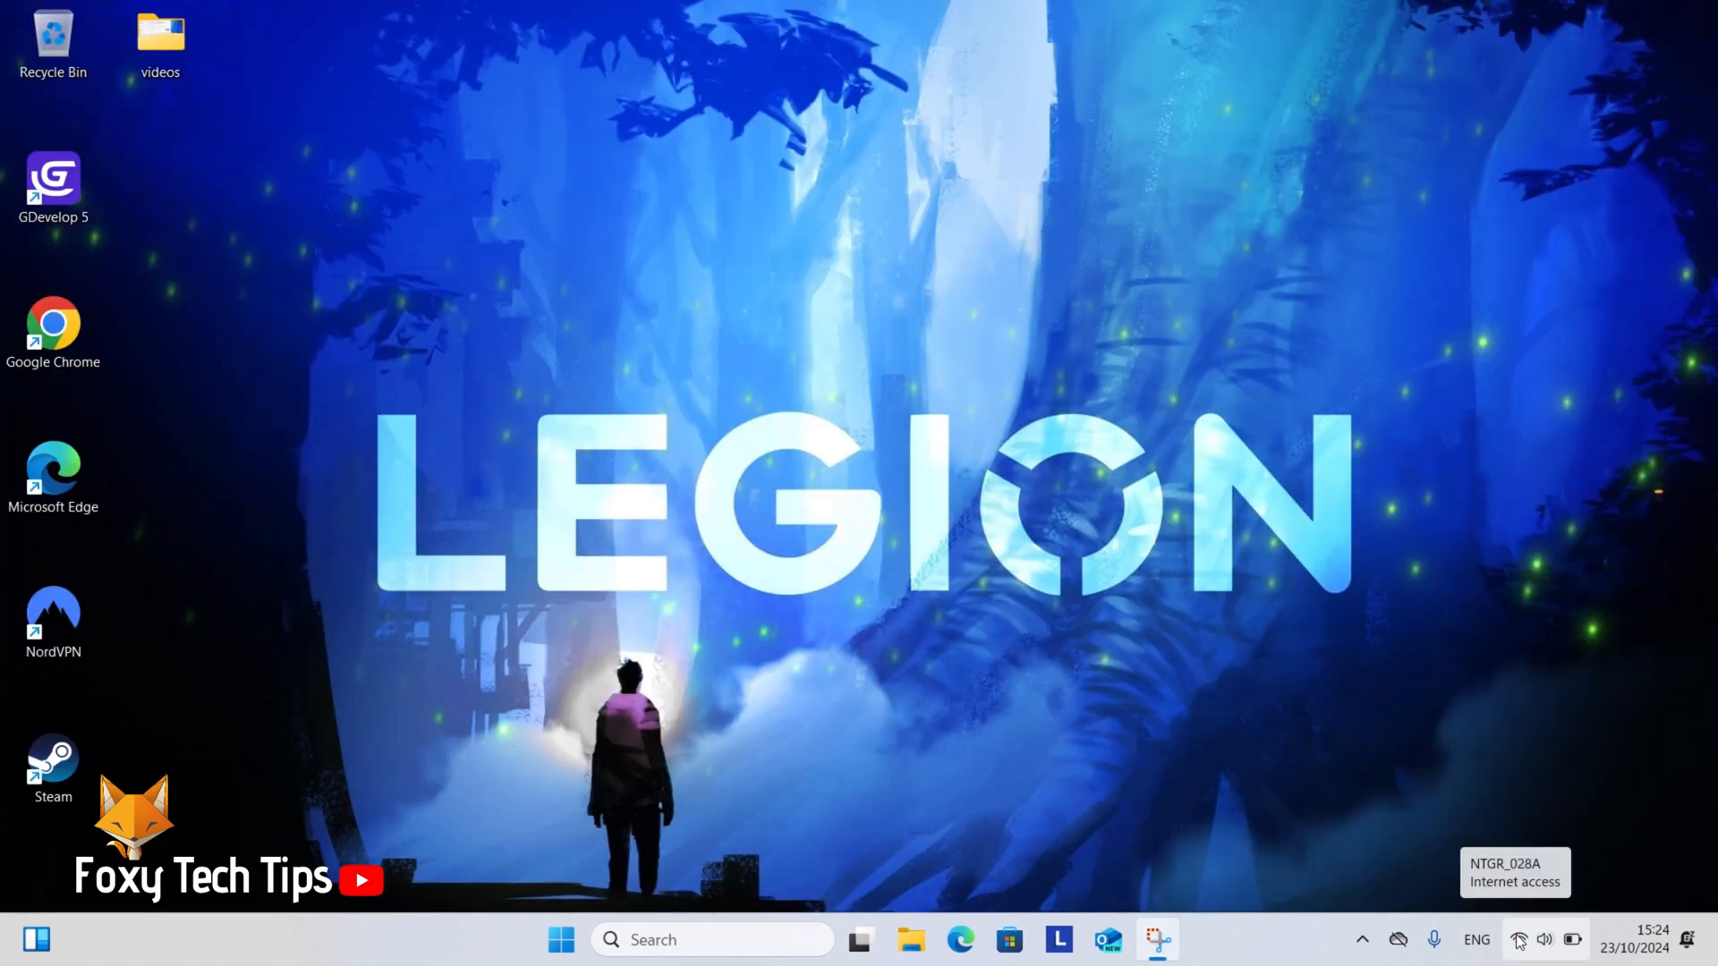
pyautogui.click(1521, 940)
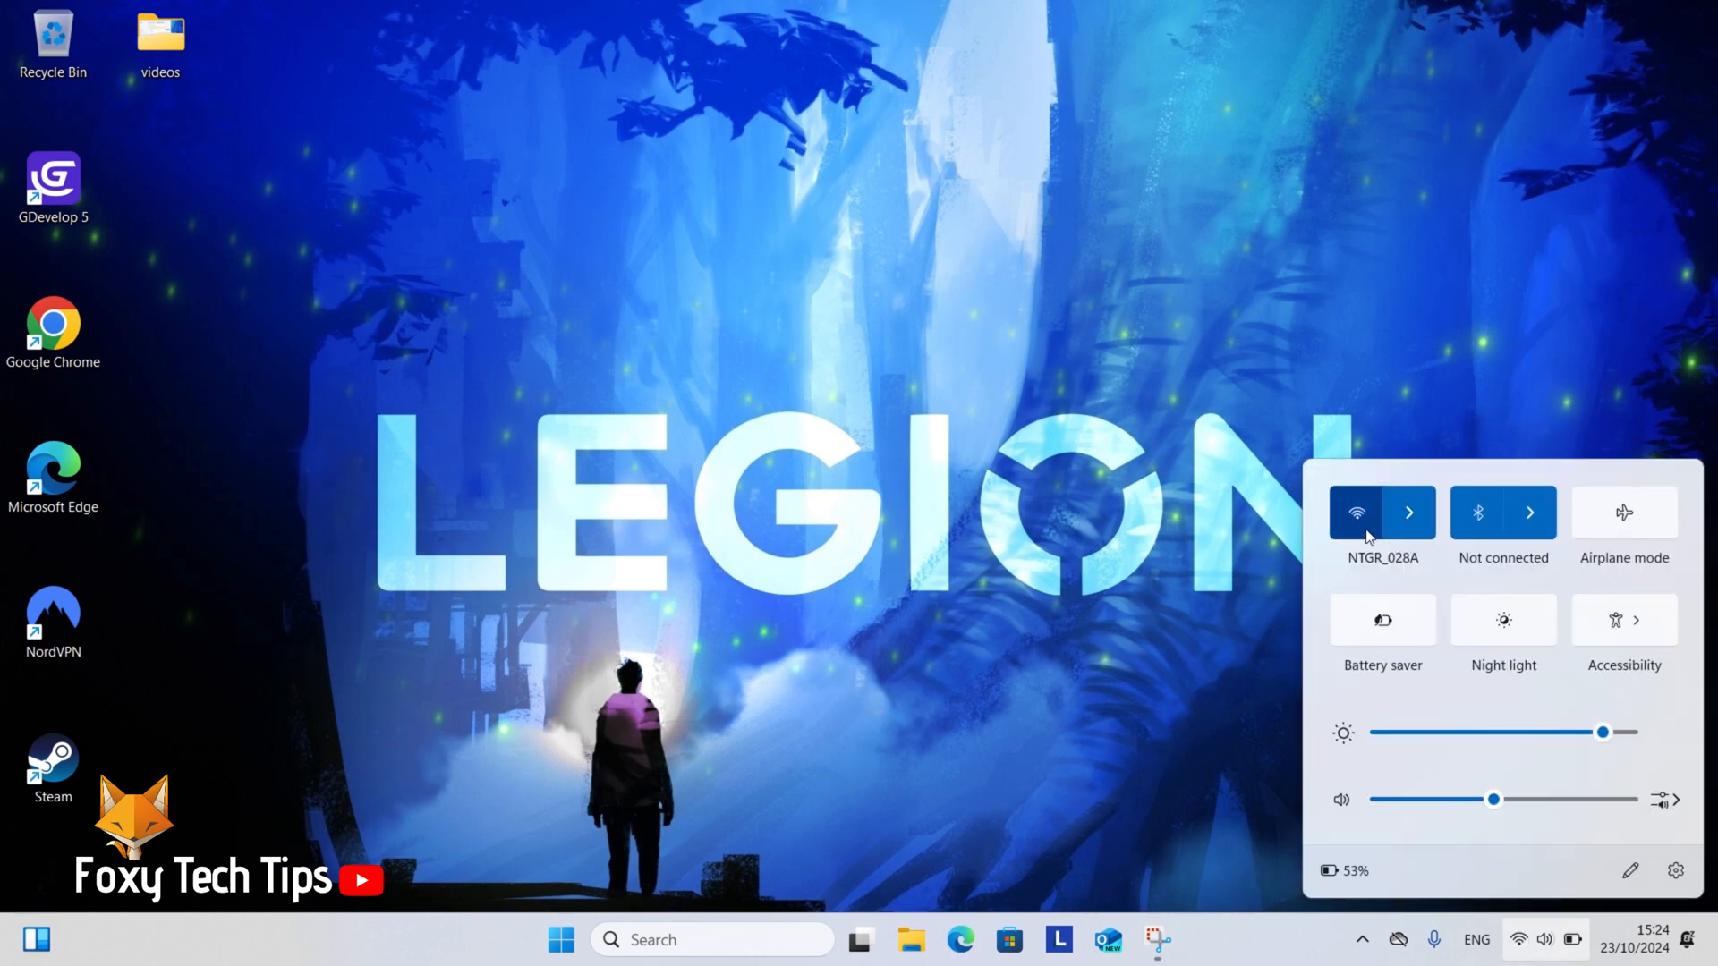
# Expand the Quick Settings Wi-Fi list showing NTGR_028A connected and secured.
pyautogui.click(1410, 511)
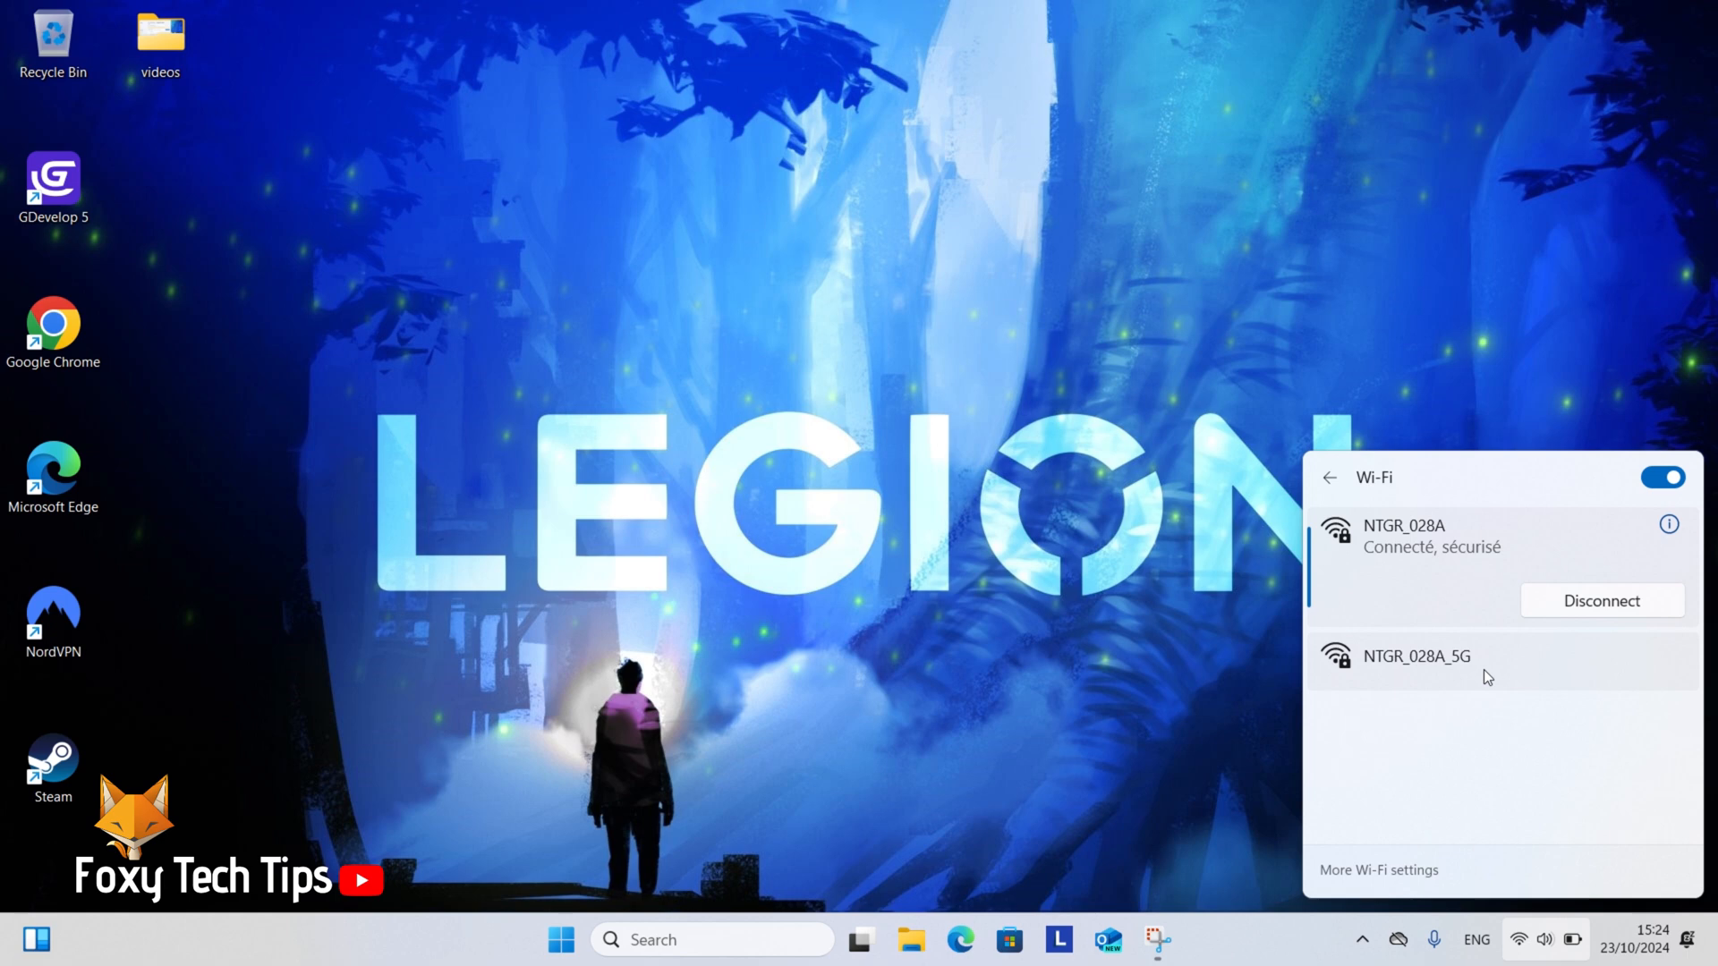
pyautogui.click(1418, 657)
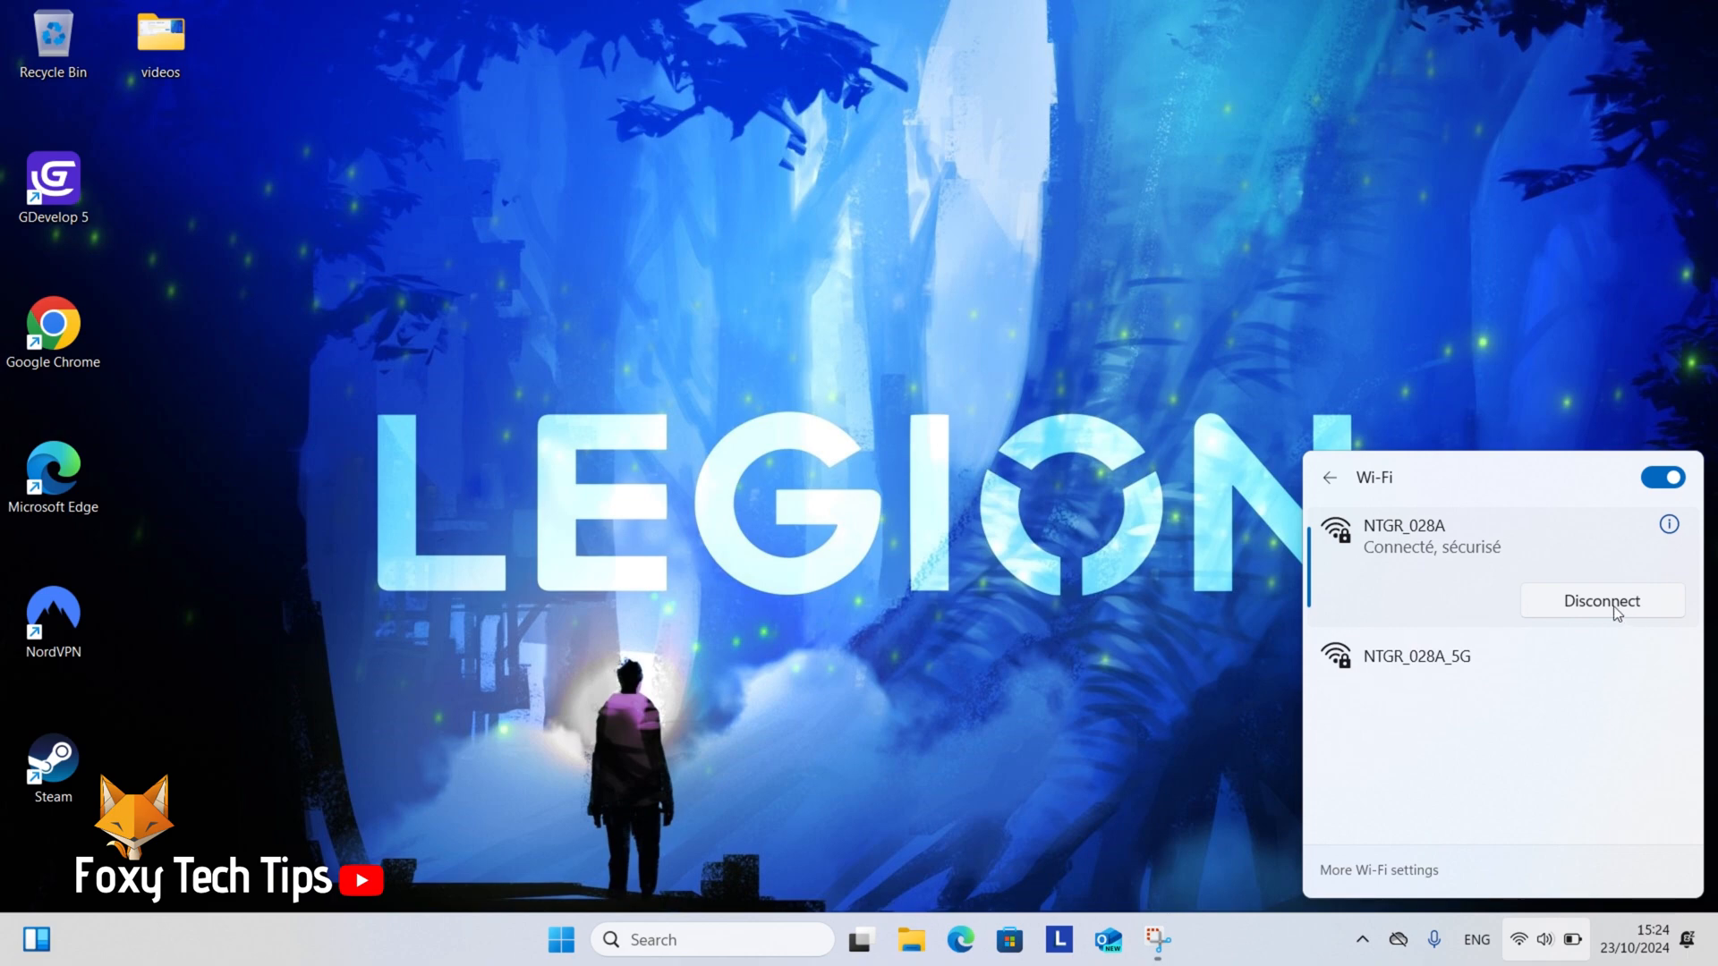
pyautogui.moveTo(1127, 541)
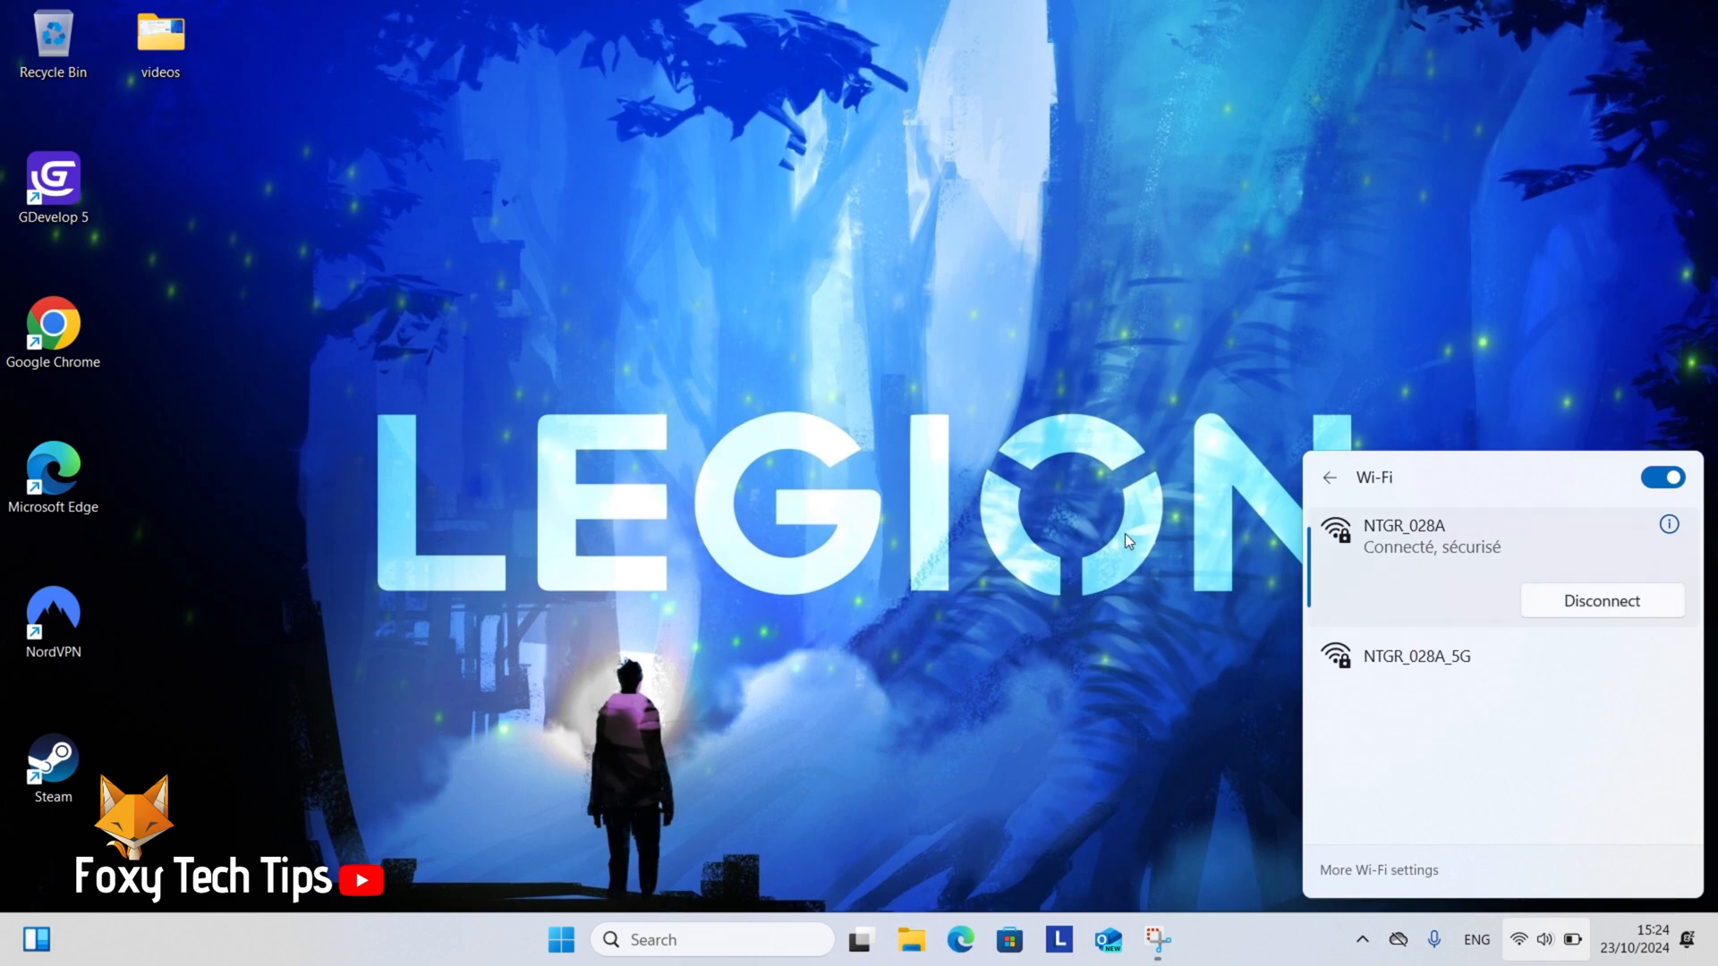